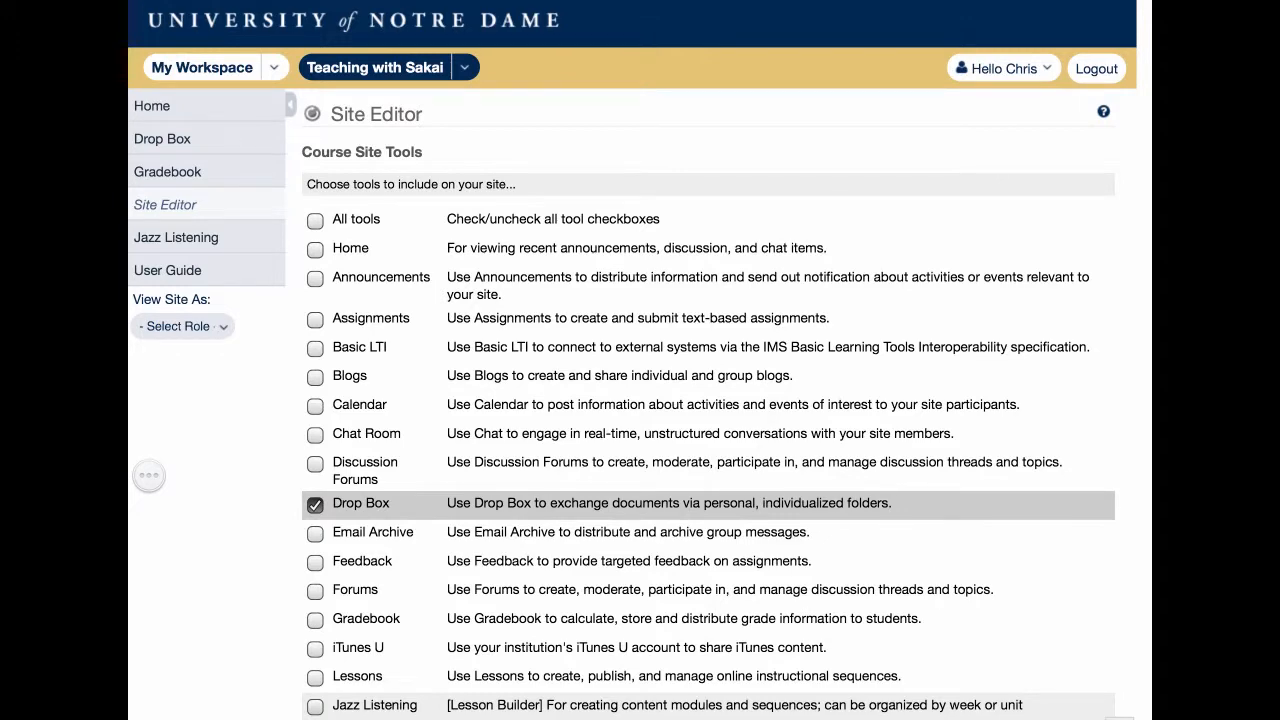
Step: Open the course Drop Box from the site navigation to list the student folders
{"action": "left_click", "coordinate": [162, 138]}
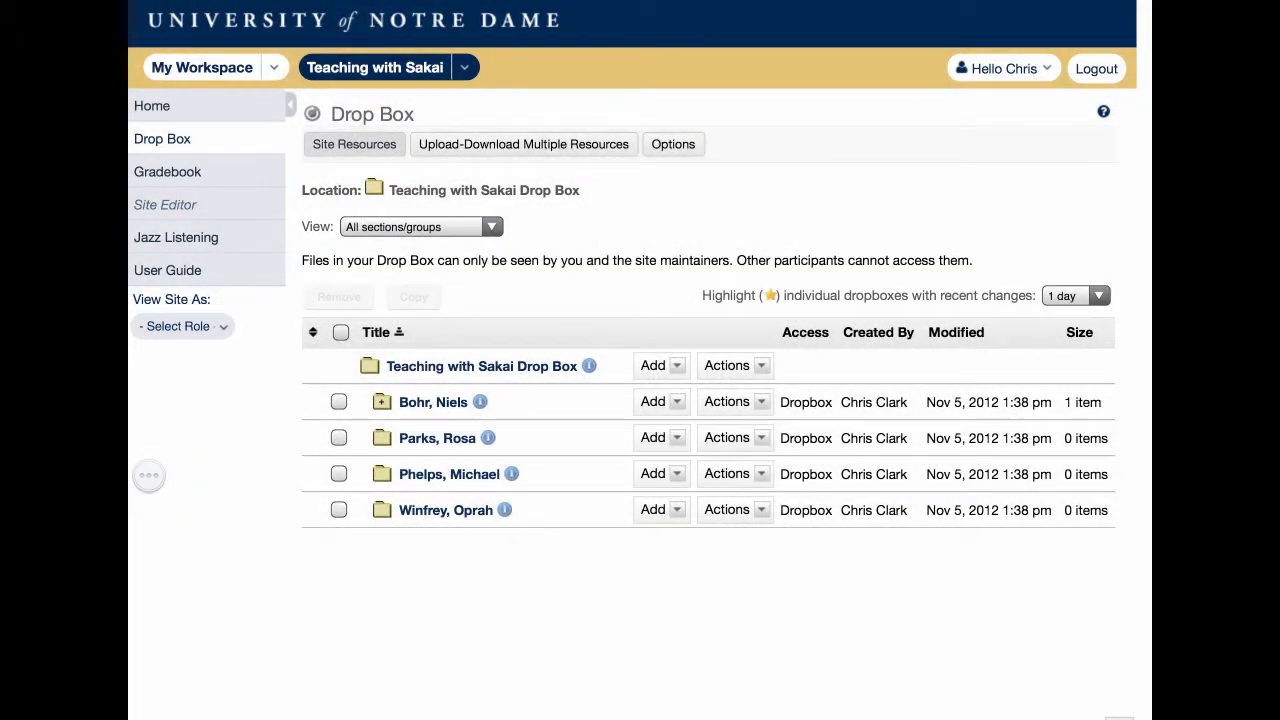
{"action": "left_click", "coordinate": [523, 144]}
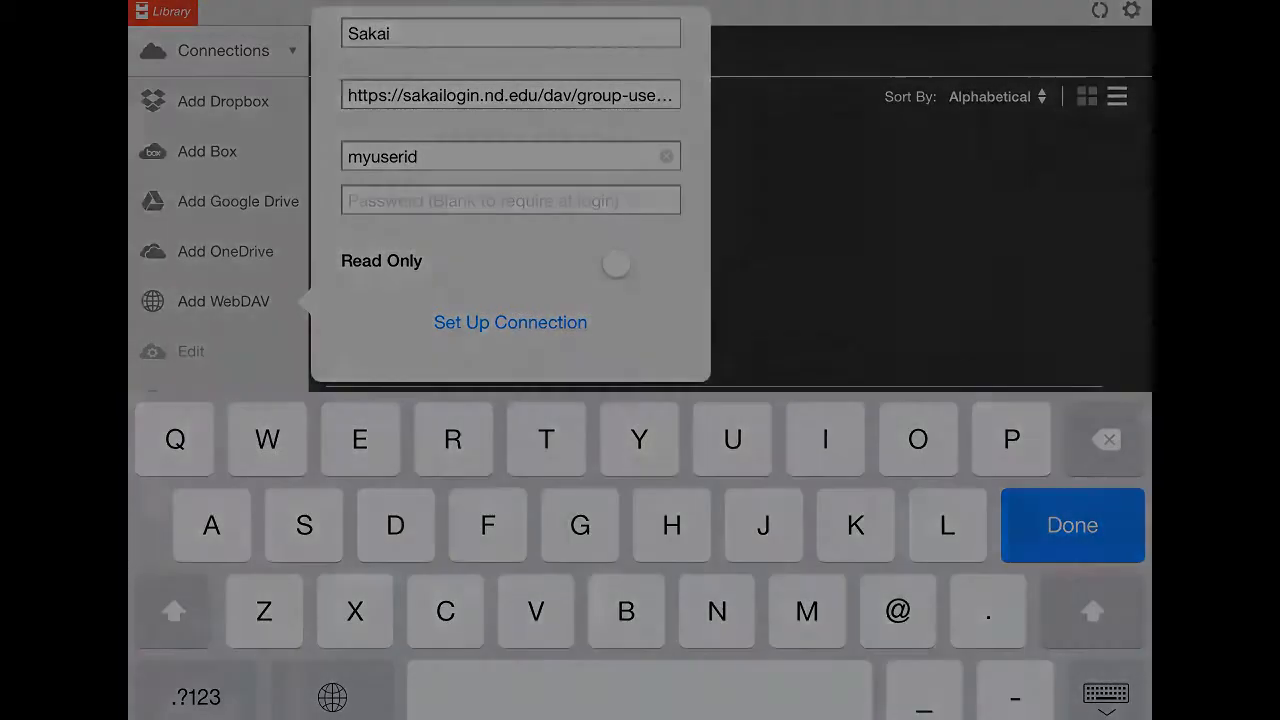
{"action": "left_click", "coordinate": [510, 321]}
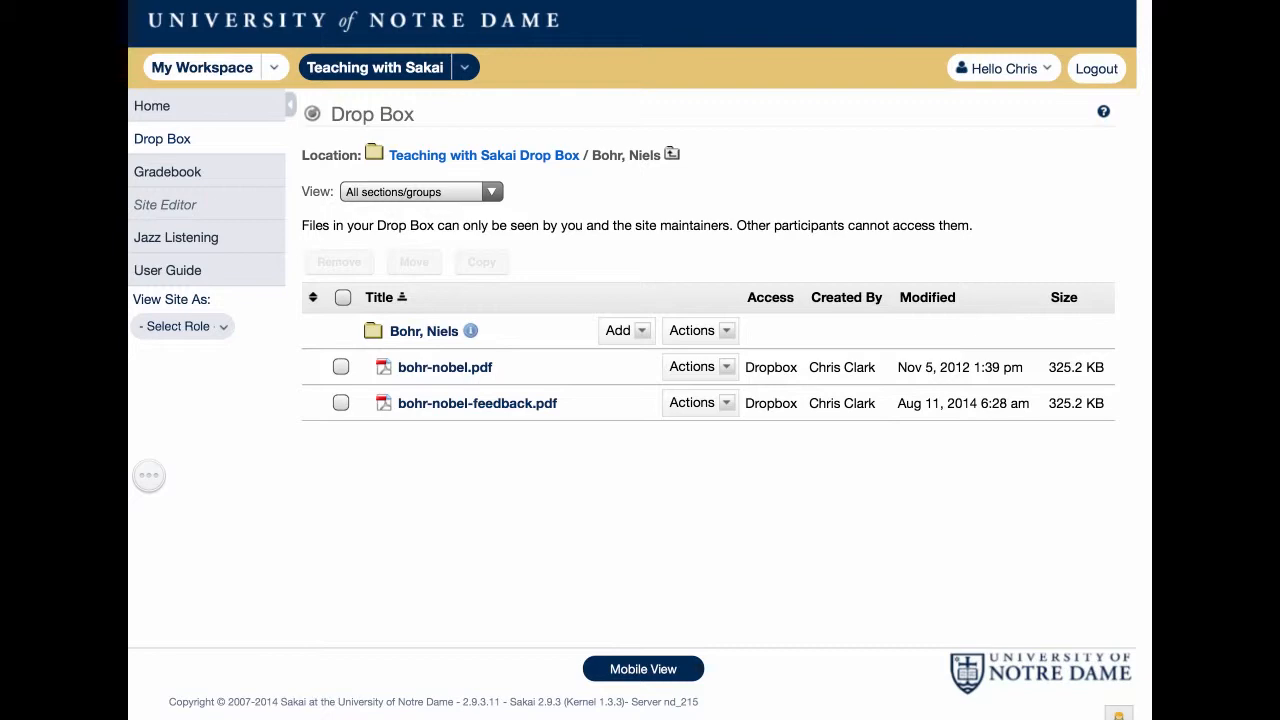
Step: Open bohr-nobel-feedback.pdf in Bohr, Niels's Drop Box folder to view the A– grade and notes
{"action": "left_click", "coordinate": [445, 367]}
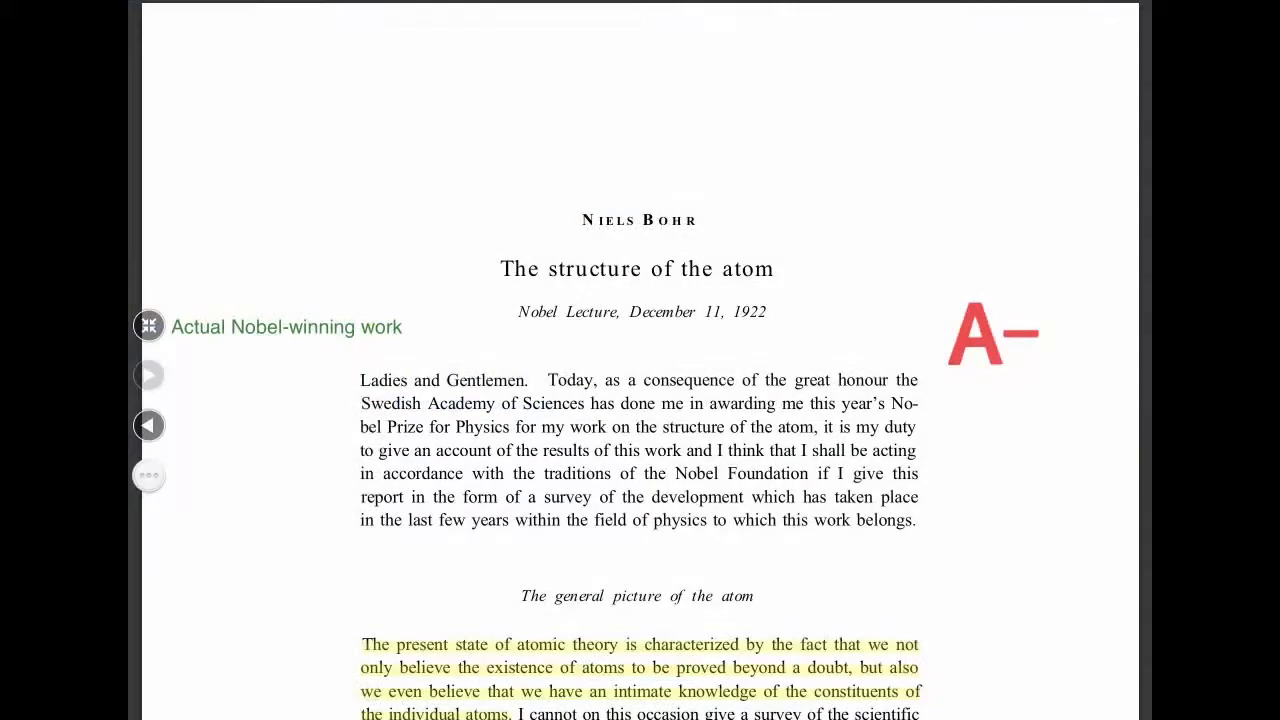